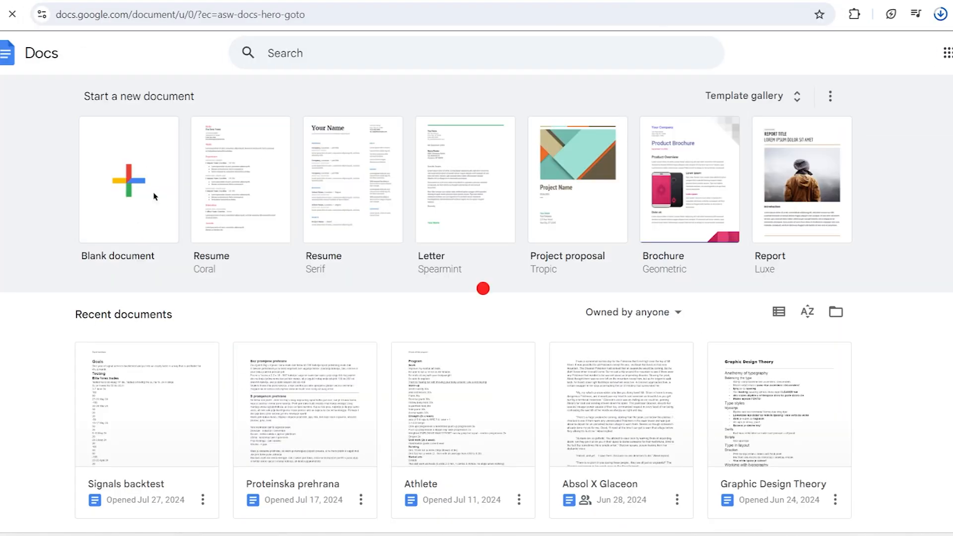
Start a new blank document from the Docs home page.
left_click(128, 179)
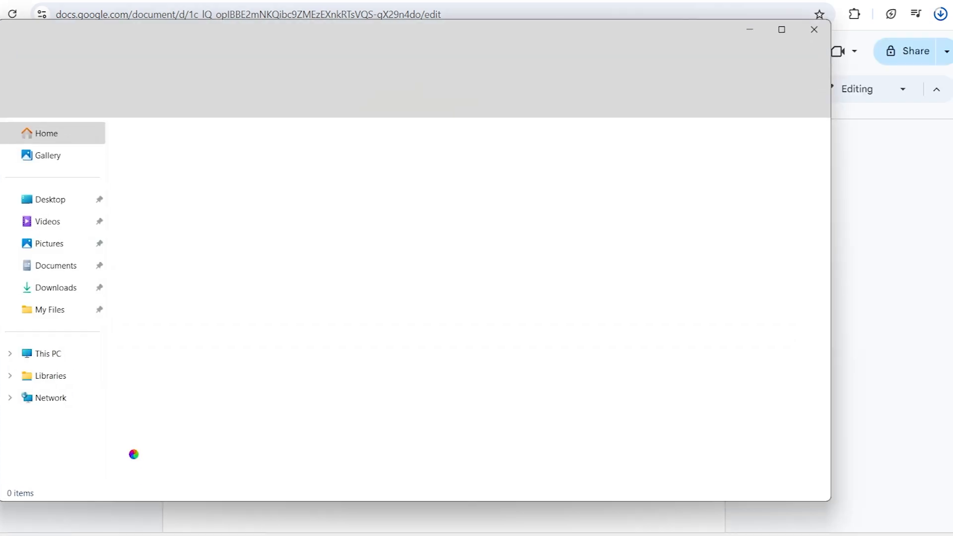
Bring the misty forest GRIND image from File Explorer into the document.
left_click(49, 243)
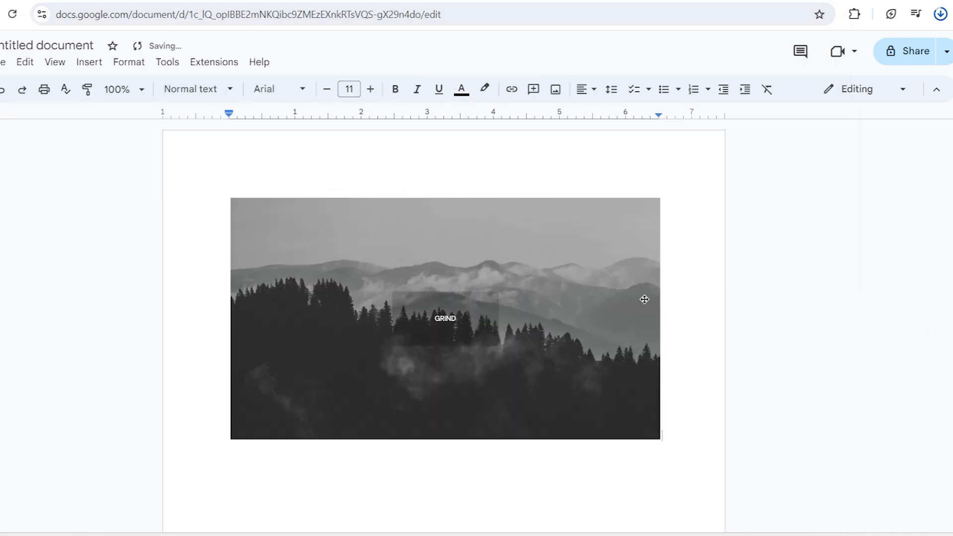
Enlarge the GRIND forest image to span nearly the full page width at the top.
left_click(445, 318)
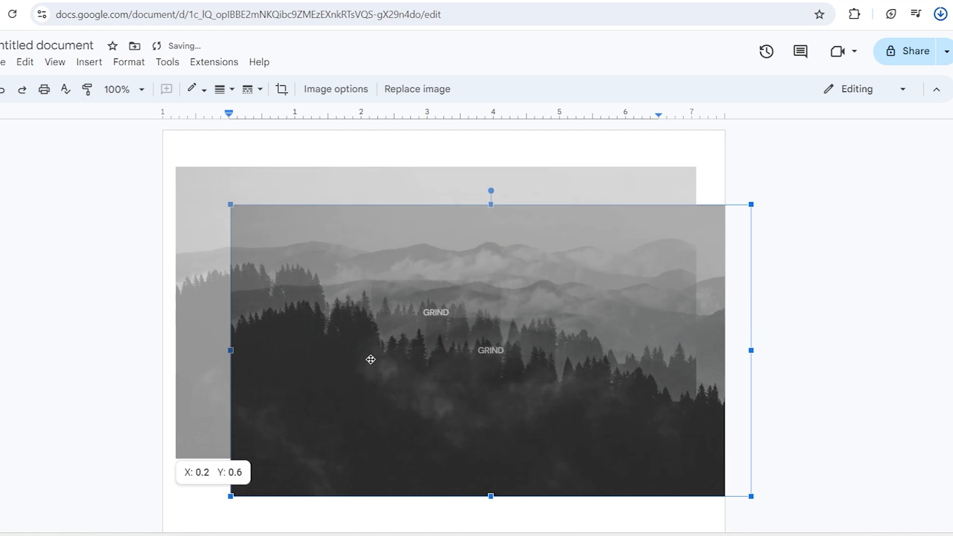
left_click(775, 279)
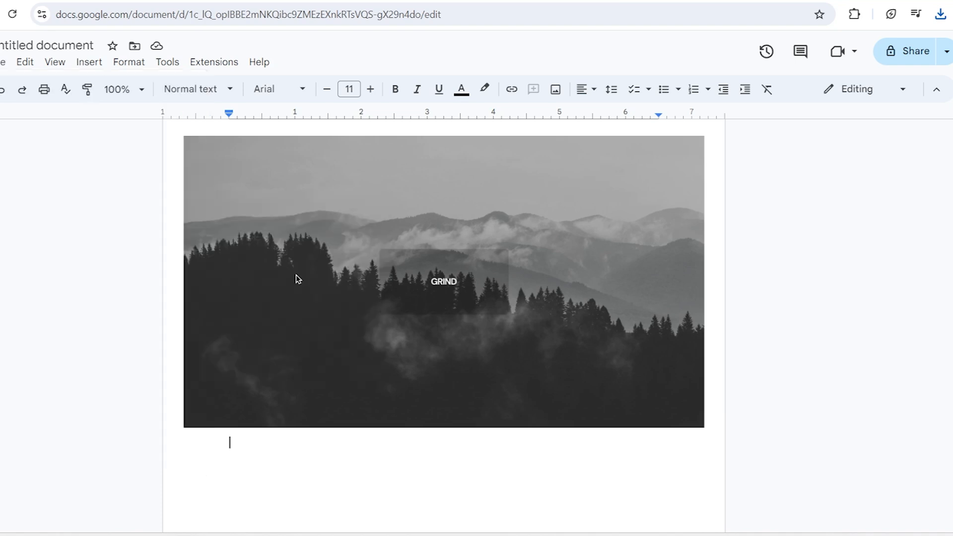
mouse_move(789, 126)
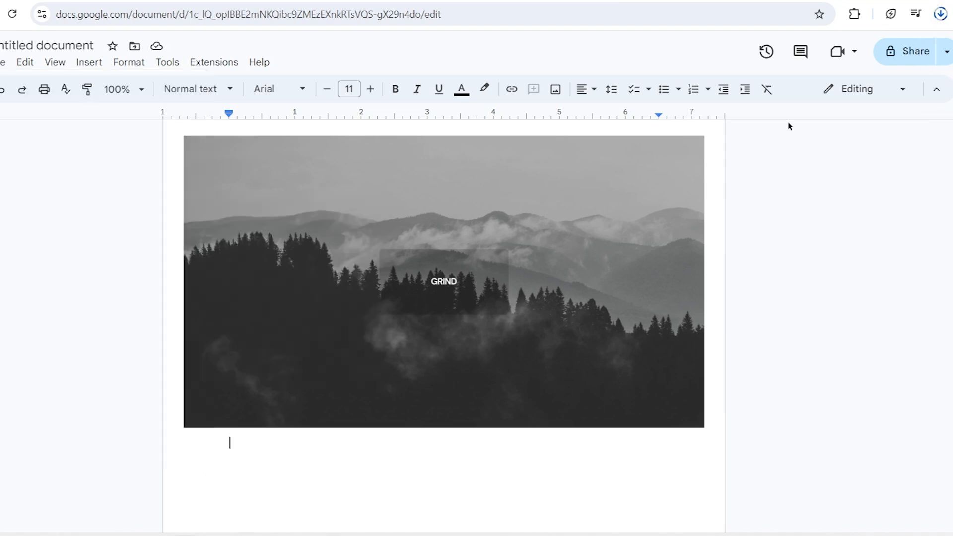